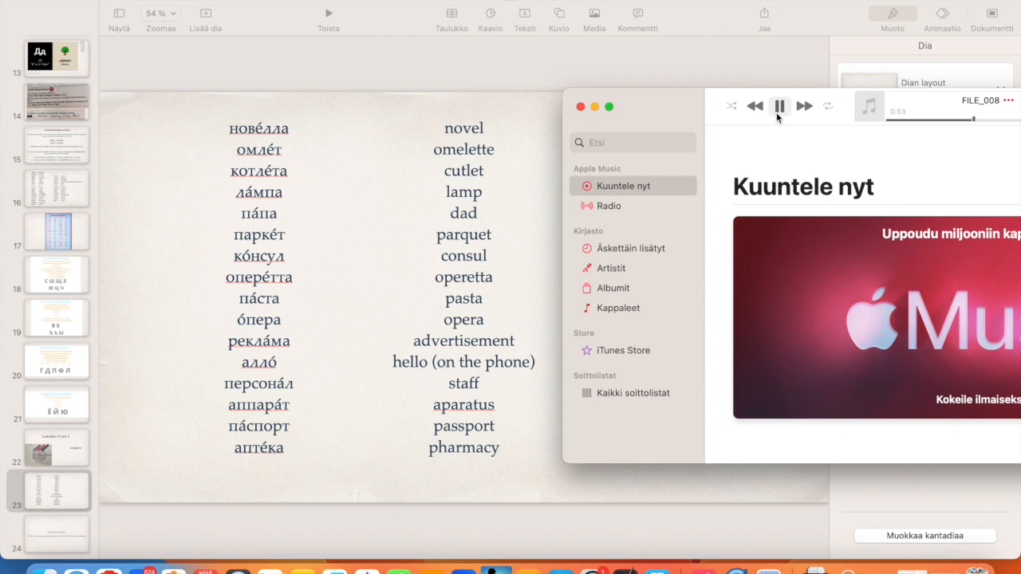
# Step: Pause the pronunciation audio playing beside the Russian vocabulary slide
pyautogui.click(778, 106)
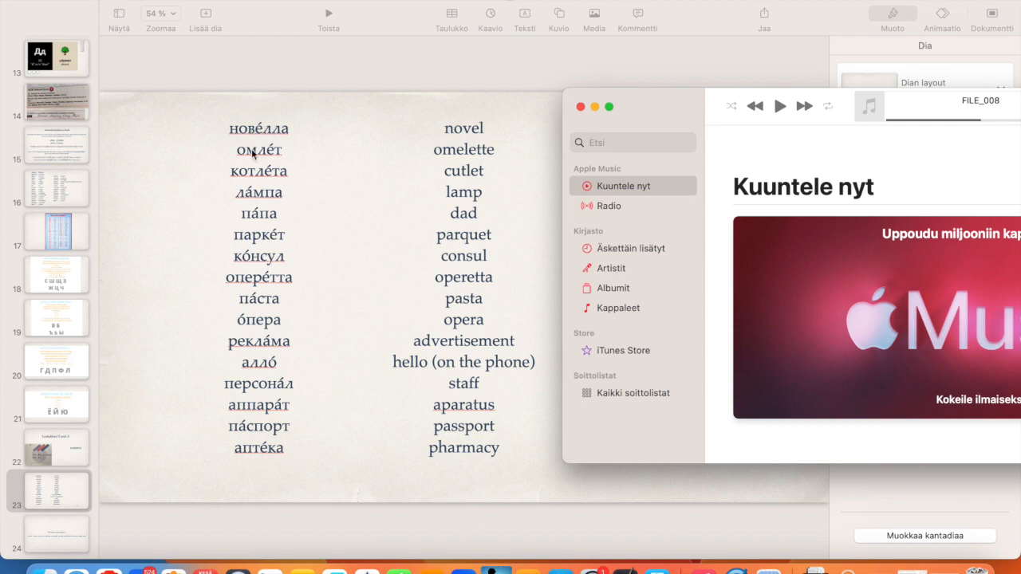
pyautogui.moveTo(353, 306)
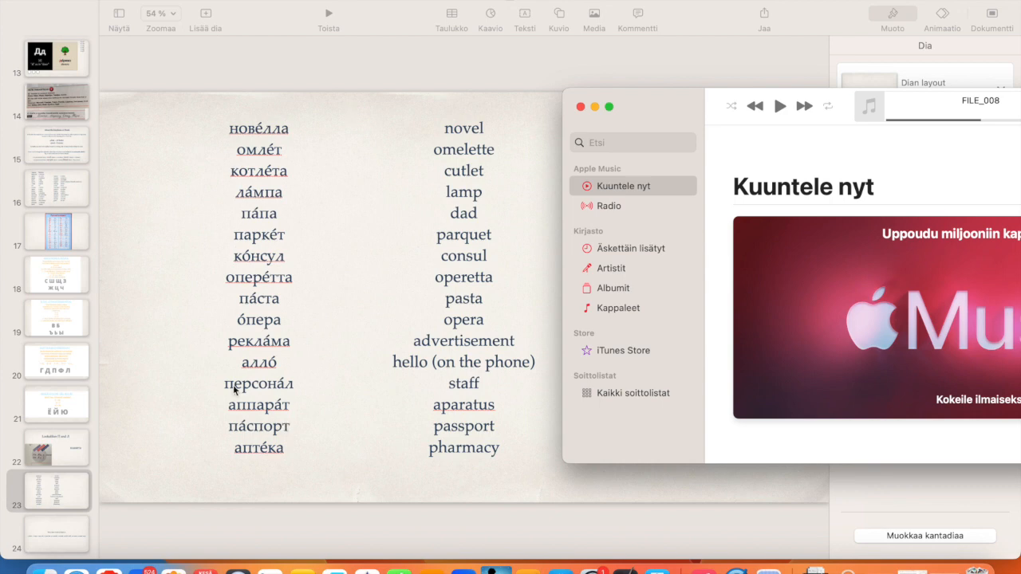
pyautogui.moveTo(367, 252)
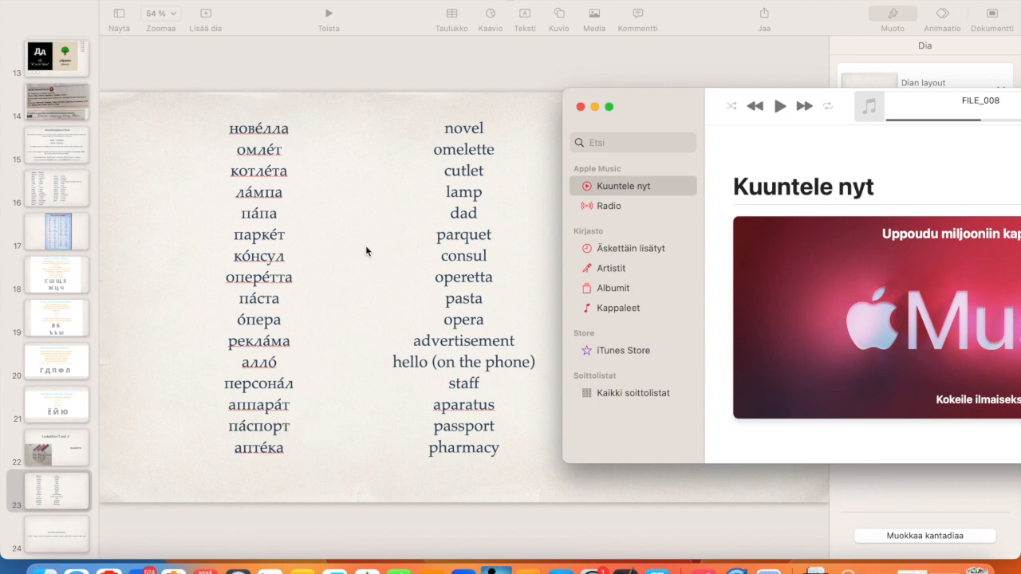
pyautogui.moveTo(332, 357)
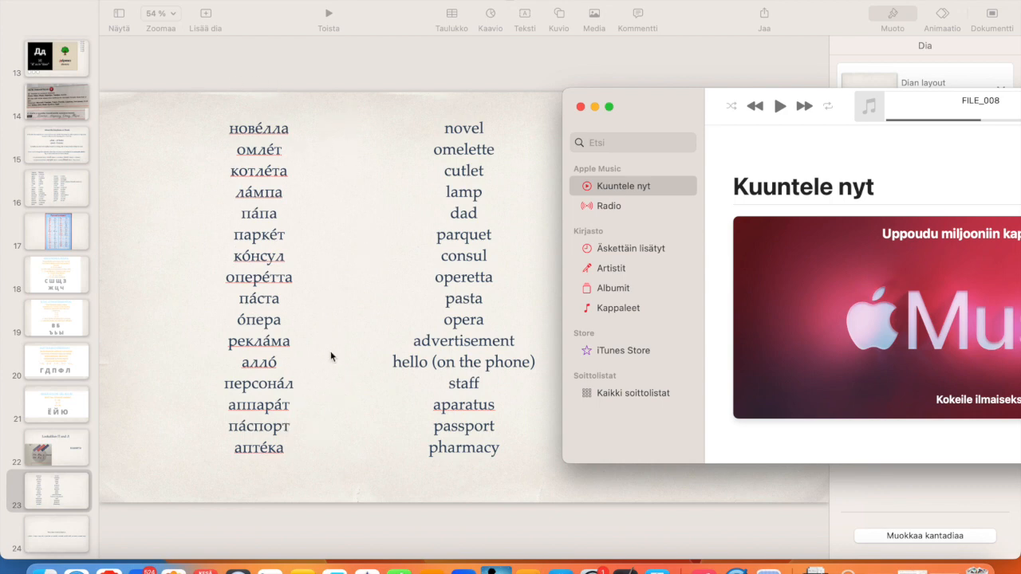
pyautogui.moveTo(281, 139)
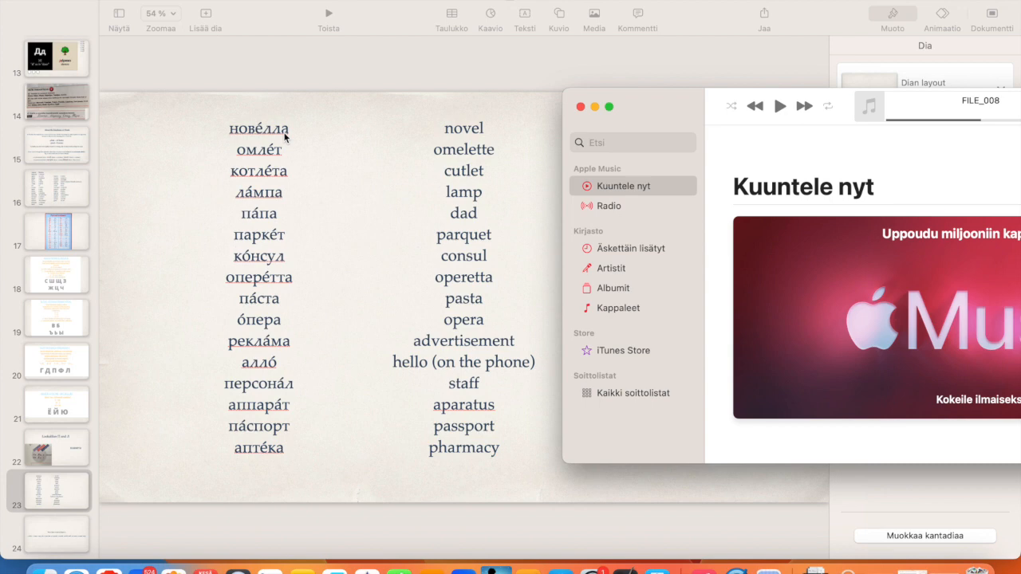
pyautogui.moveTo(345, 145)
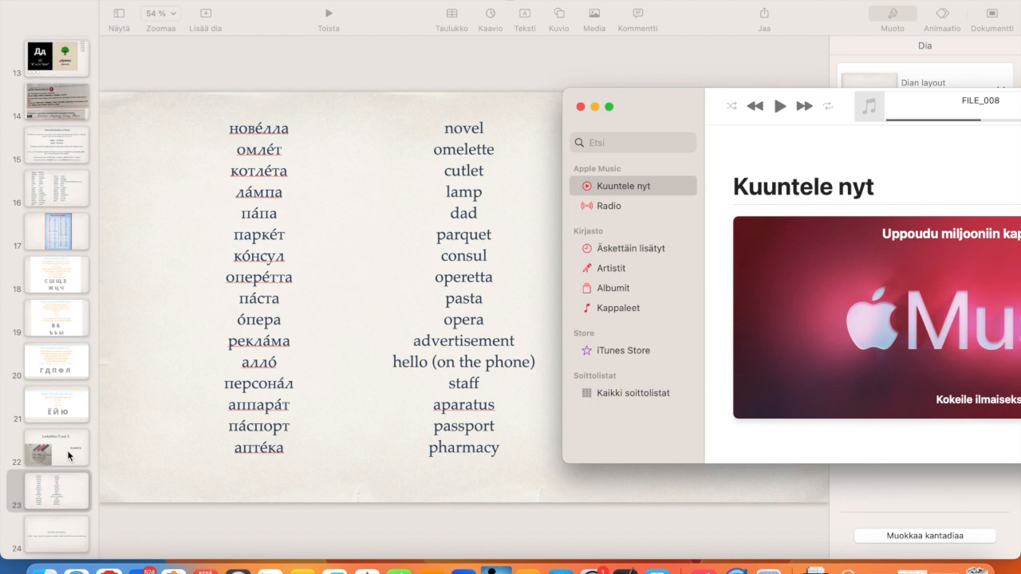
pyautogui.moveTo(55, 491)
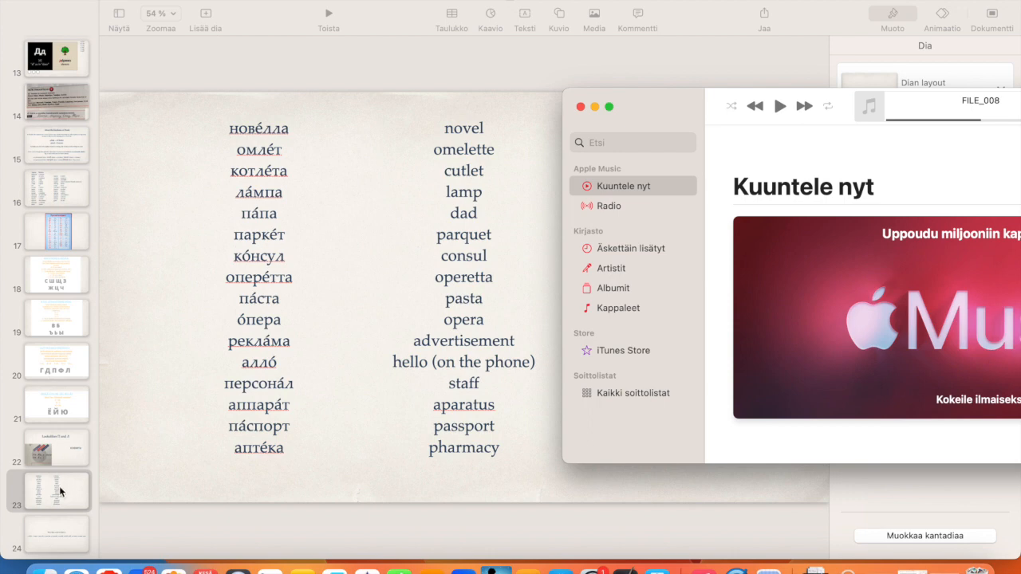
# Step: Show slide 24, the homework asking to write table, lamp, milk in Russian
pyautogui.click(56, 535)
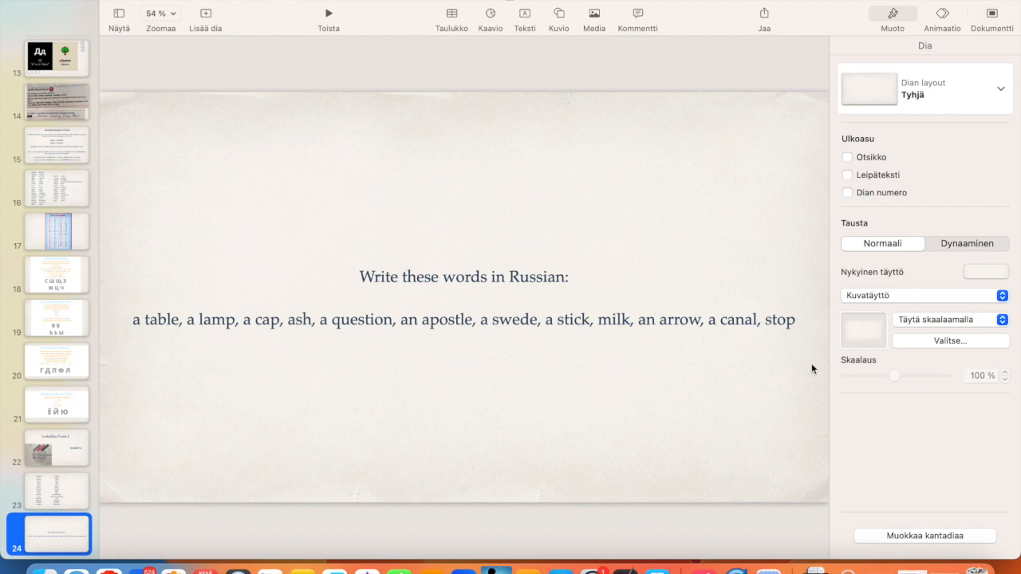
pyautogui.moveTo(332, 344)
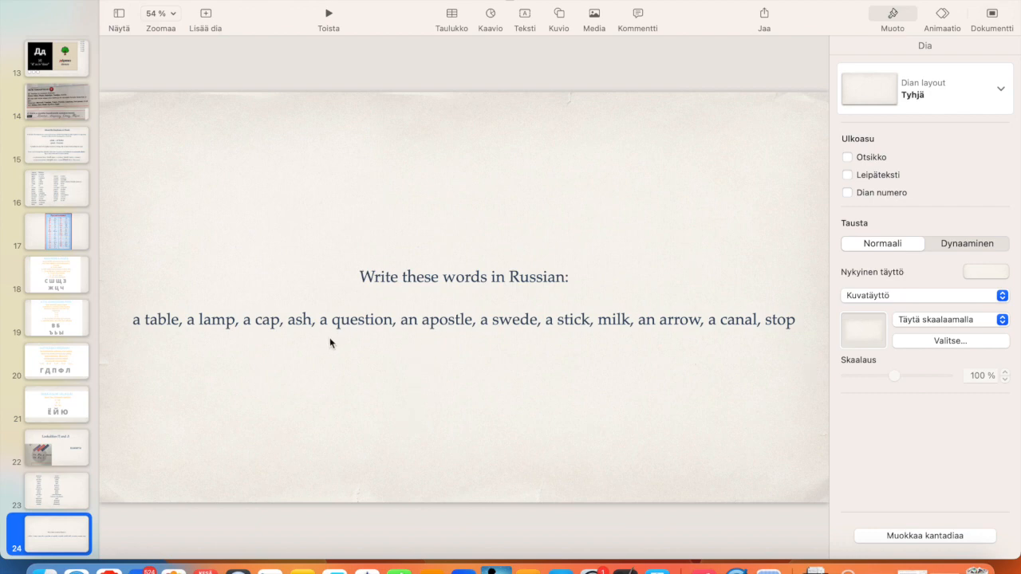
pyautogui.moveTo(242, 256)
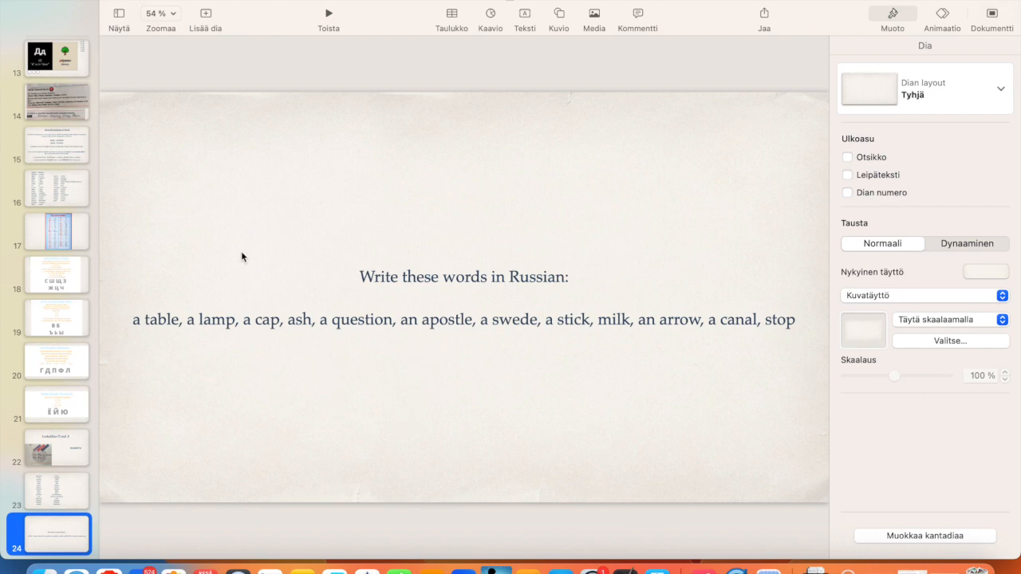
pyautogui.click(56, 232)
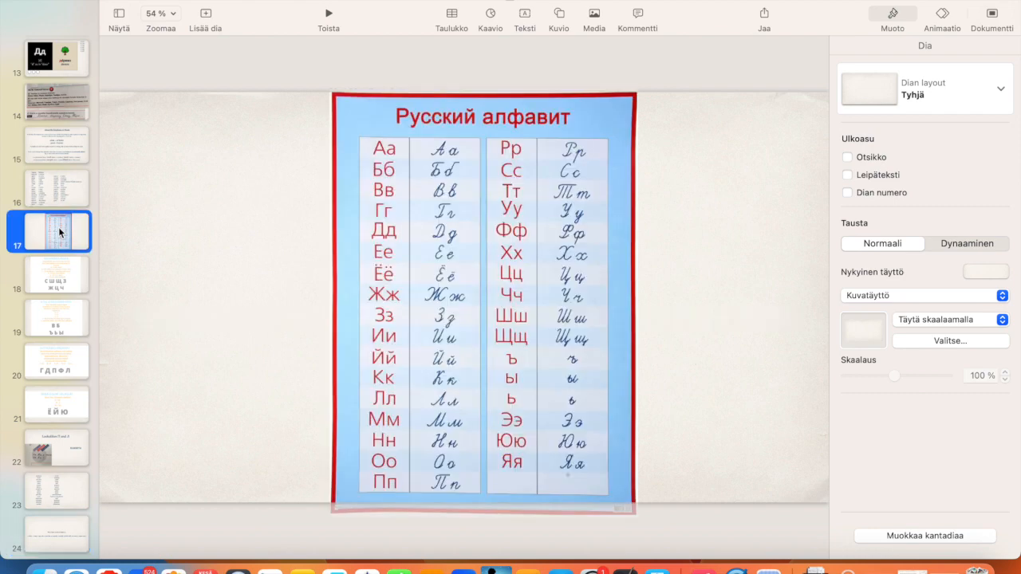
pyautogui.moveTo(174, 333)
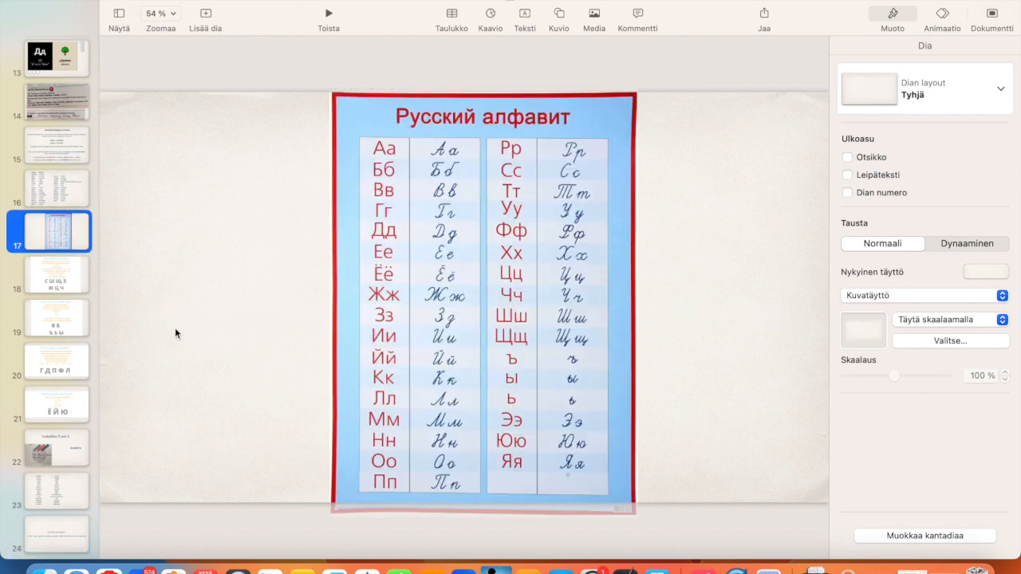
pyautogui.moveTo(418, 346)
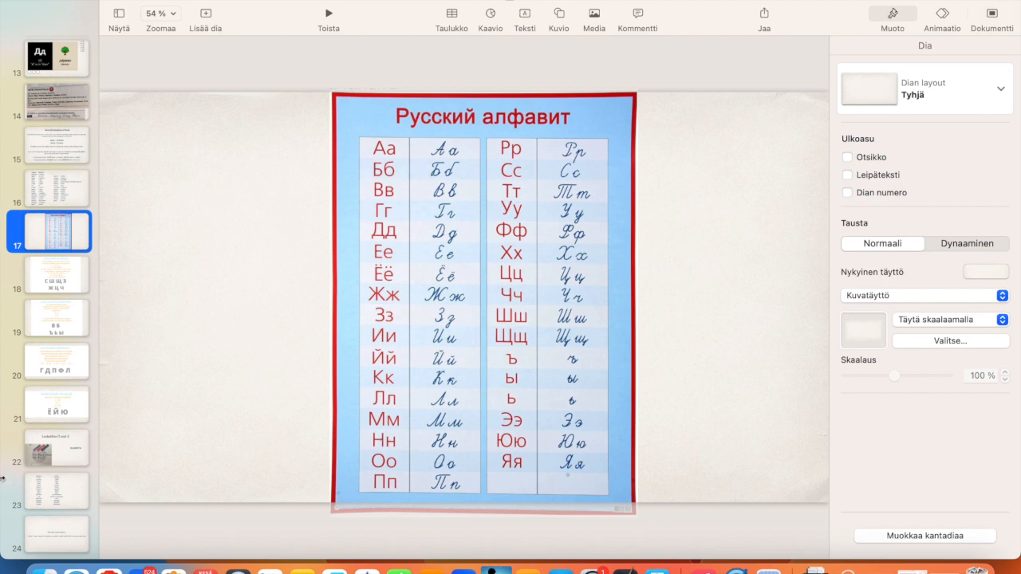
pyautogui.moveTo(418, 333)
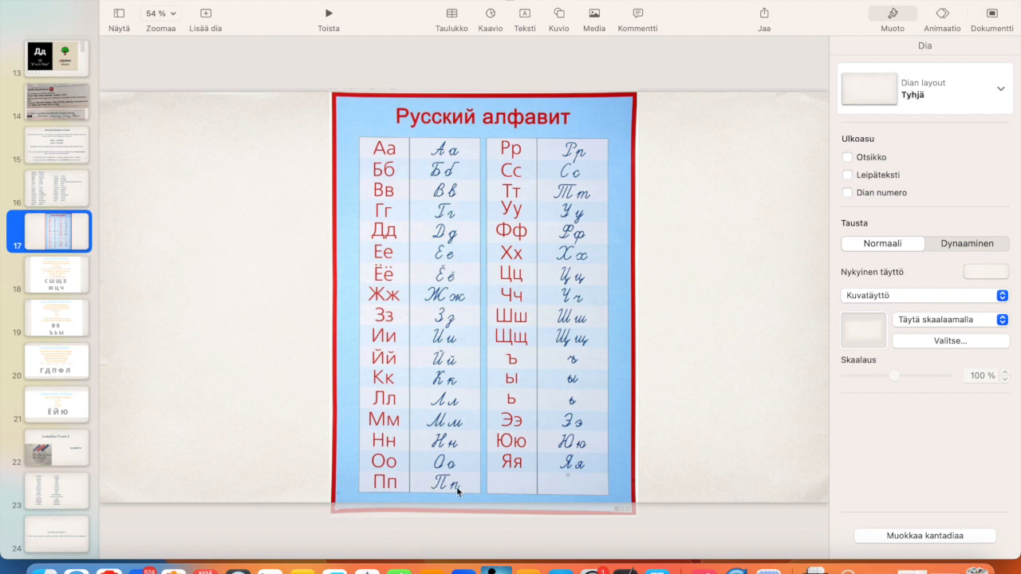
pyautogui.moveTo(428, 500)
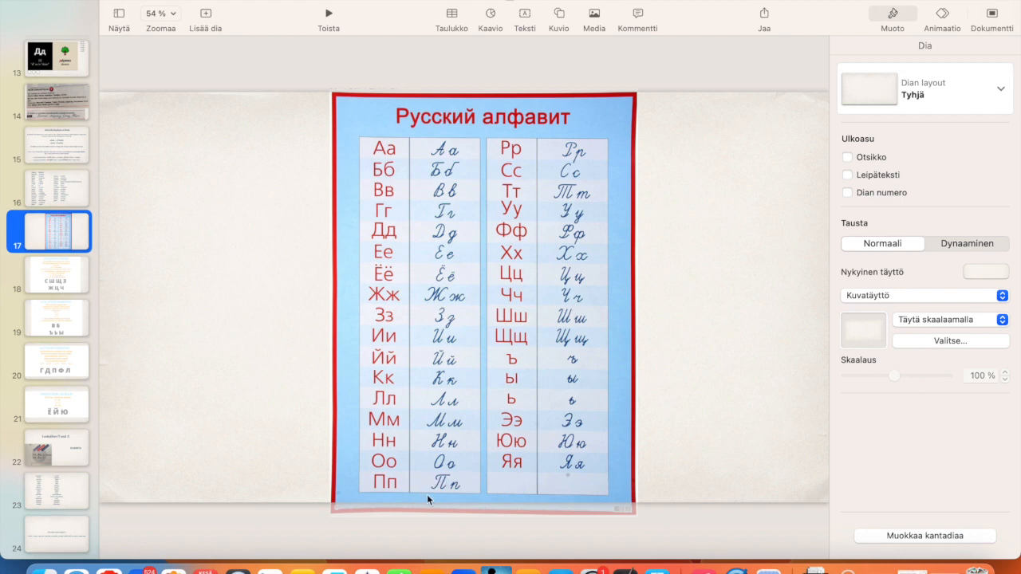
pyautogui.moveTo(617, 208)
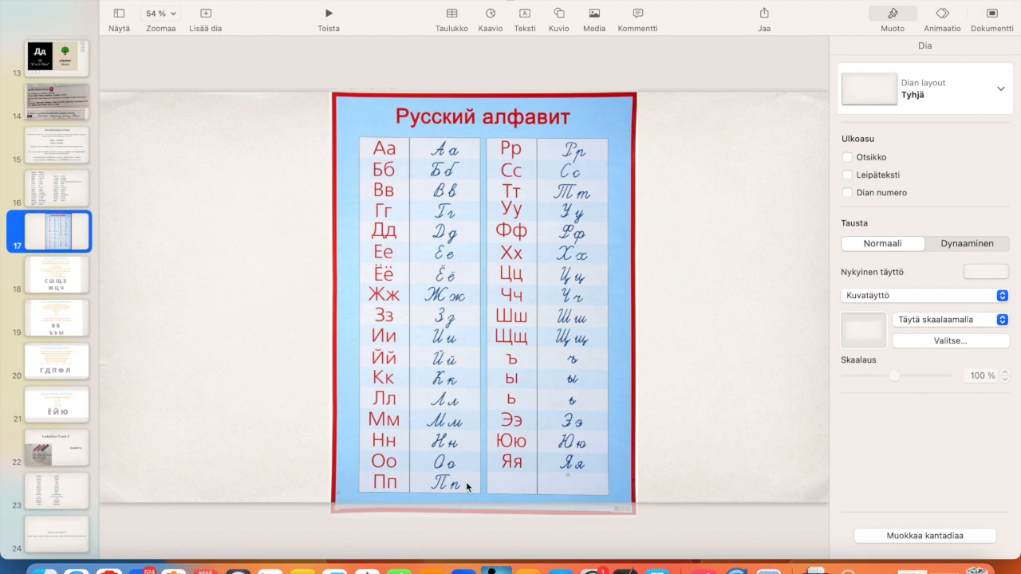
pyautogui.moveTo(458, 511)
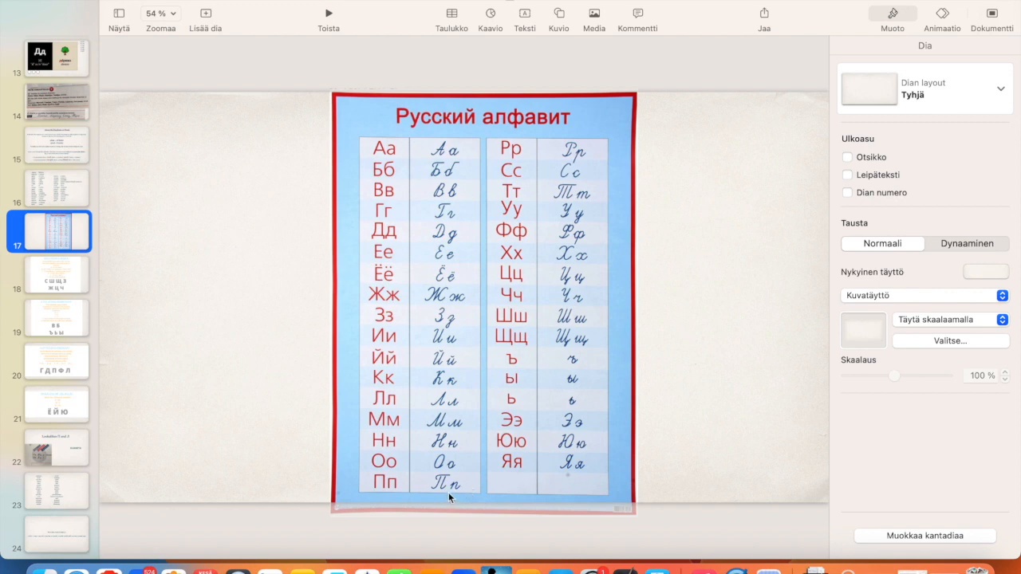
pyautogui.moveTo(212, 392)
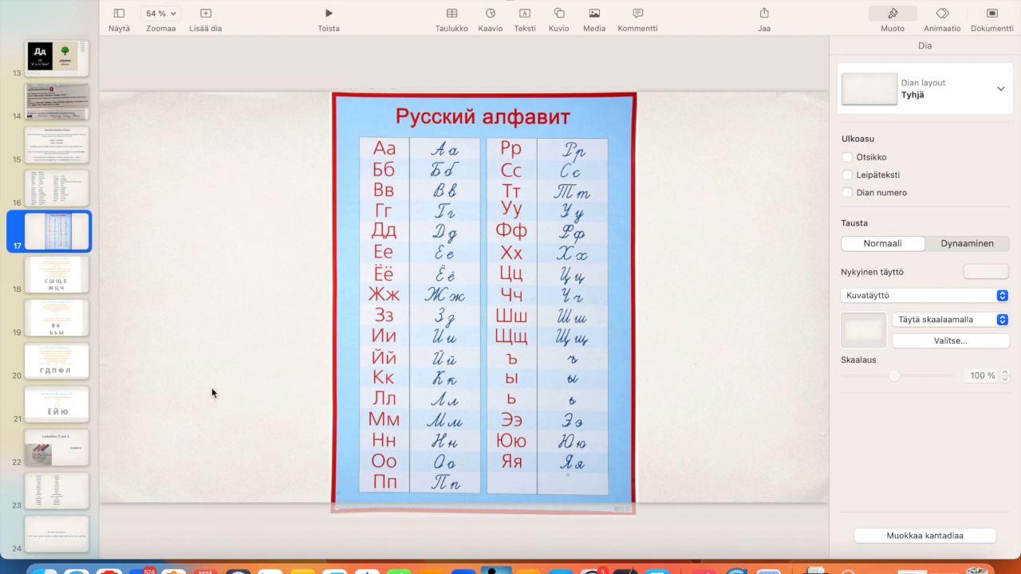
pyautogui.moveTo(46, 223)
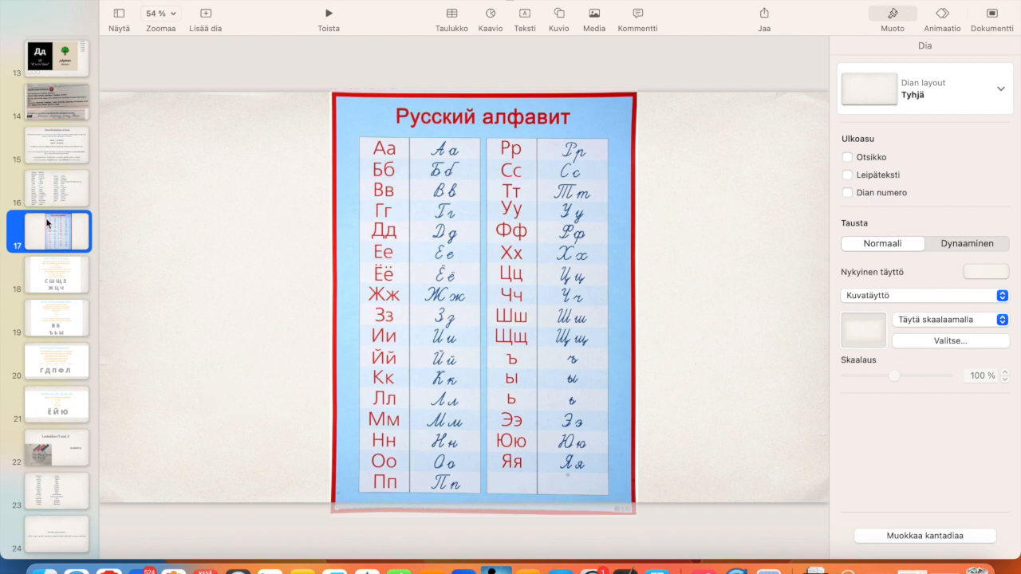
pyautogui.click(56, 535)
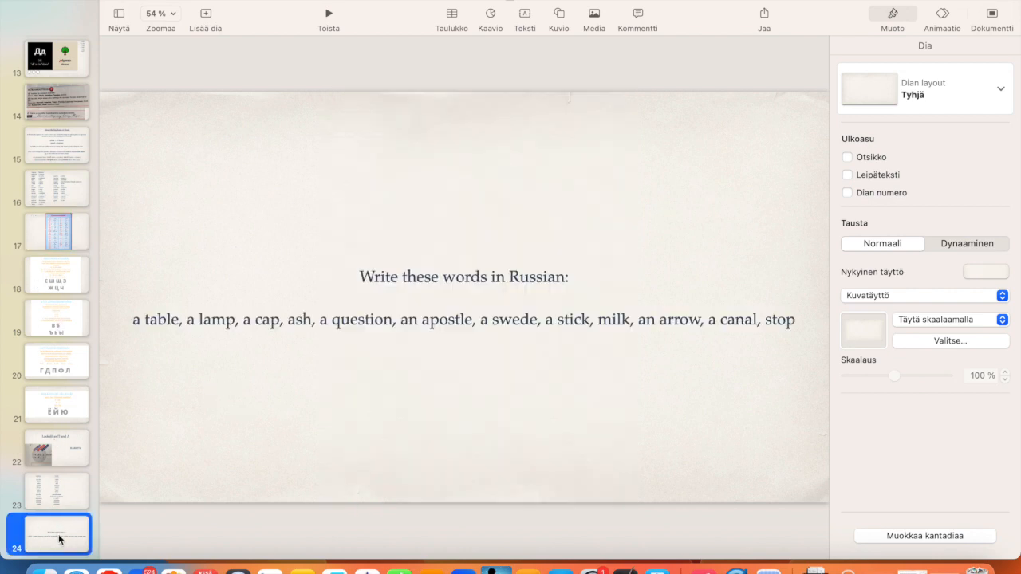